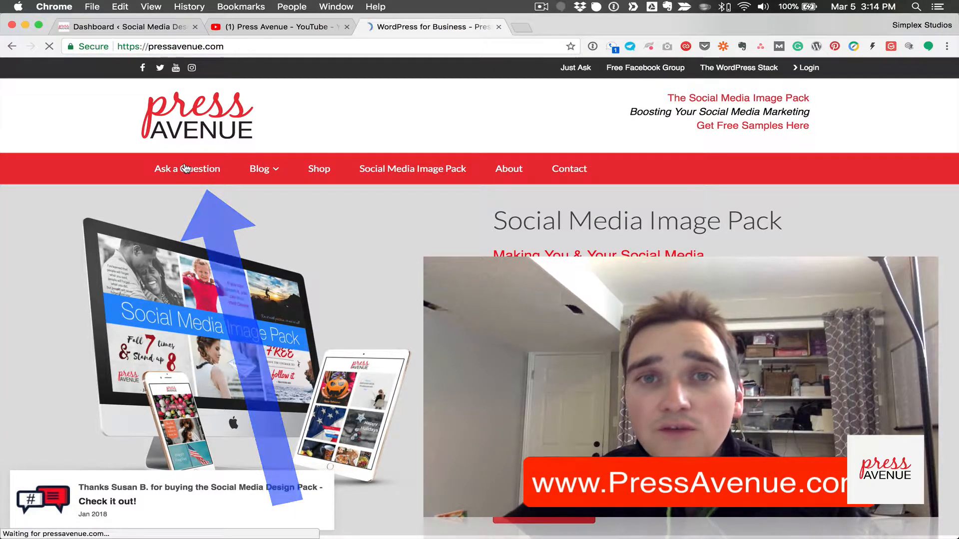
# View the Social Media Image Pack page in its own tab, then return to the Social Media Design Library dashboard.
pyautogui.click(187, 169)
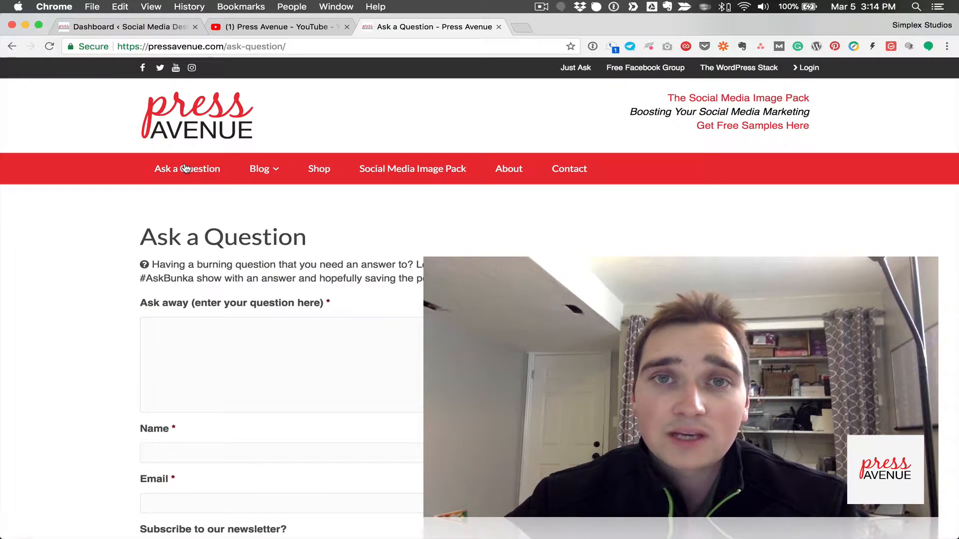
pyautogui.click(275, 27)
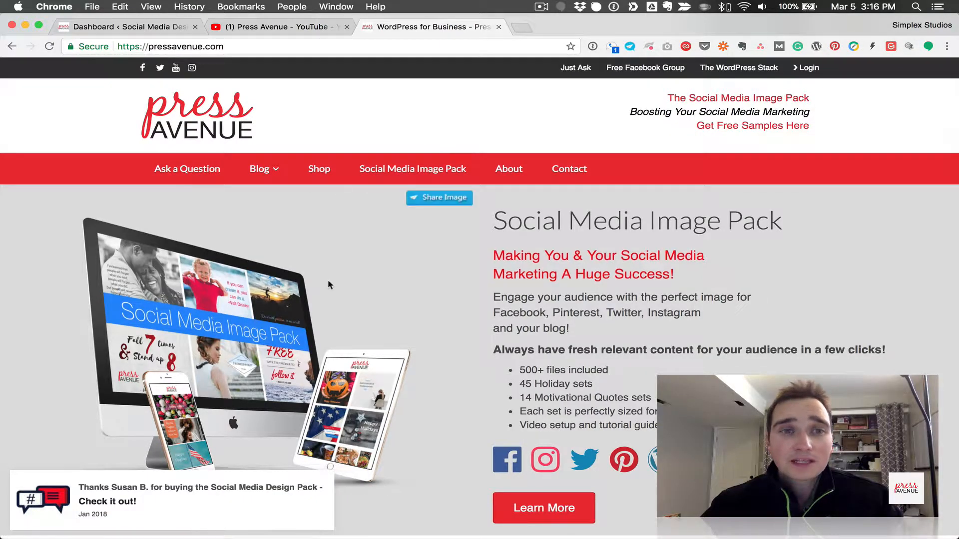
pyautogui.moveTo(752, 102)
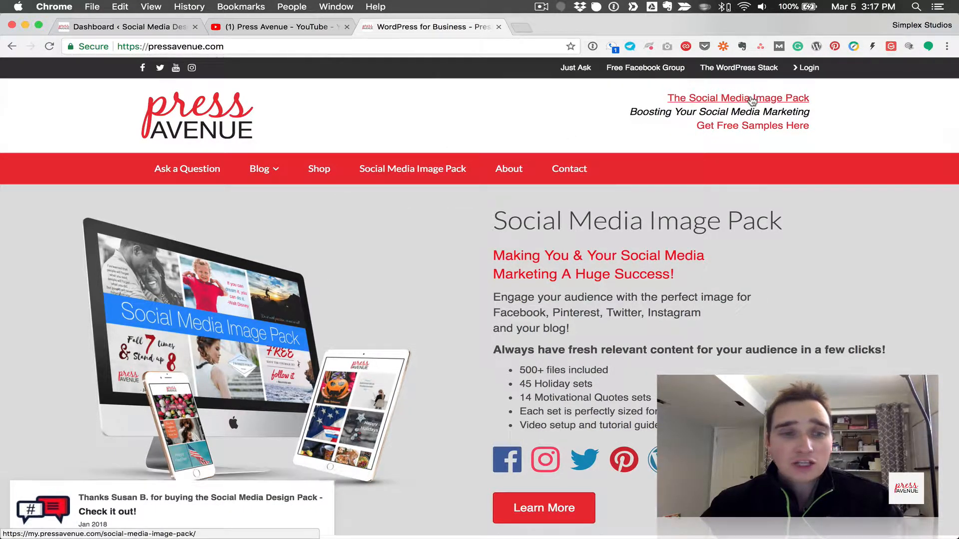
pyautogui.click(738, 98)
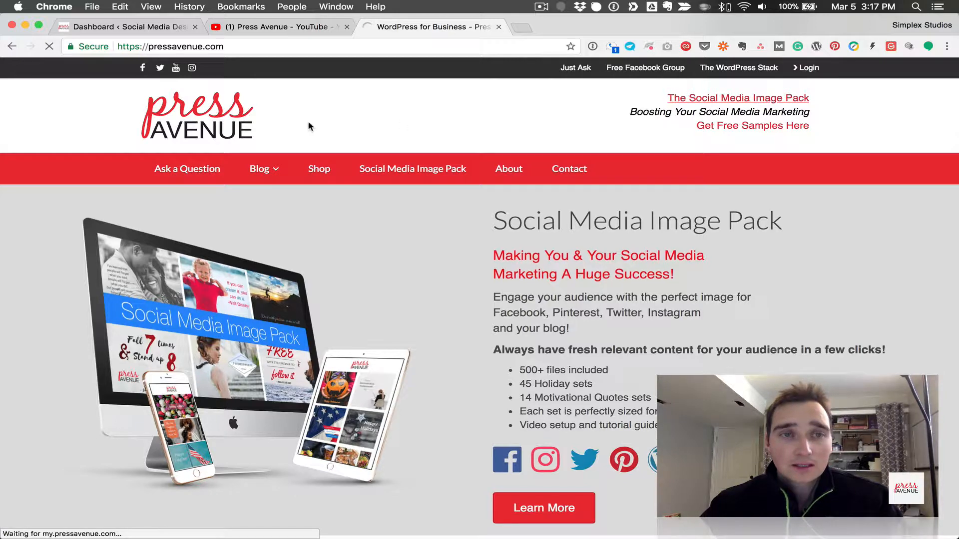
pyautogui.moveTo(283, 124)
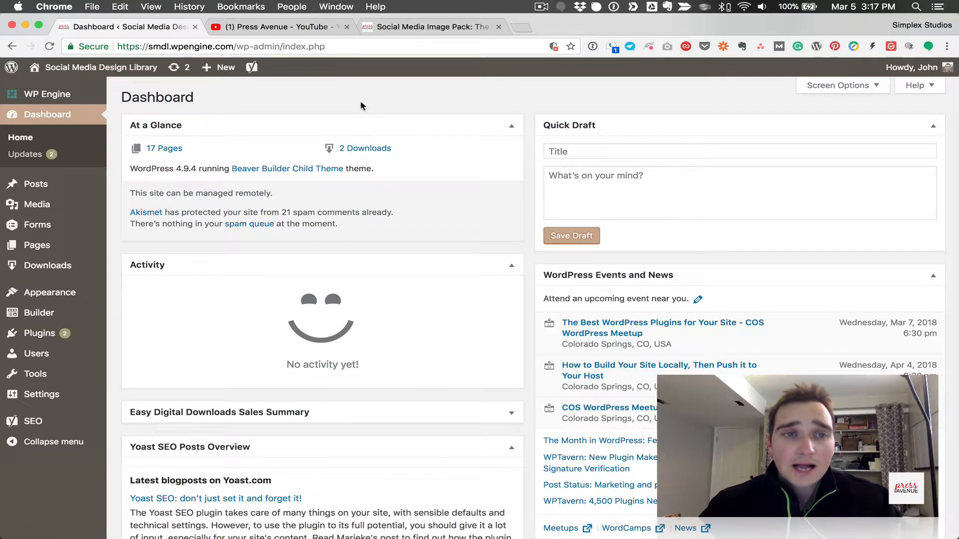
pyautogui.moveTo(243, 141)
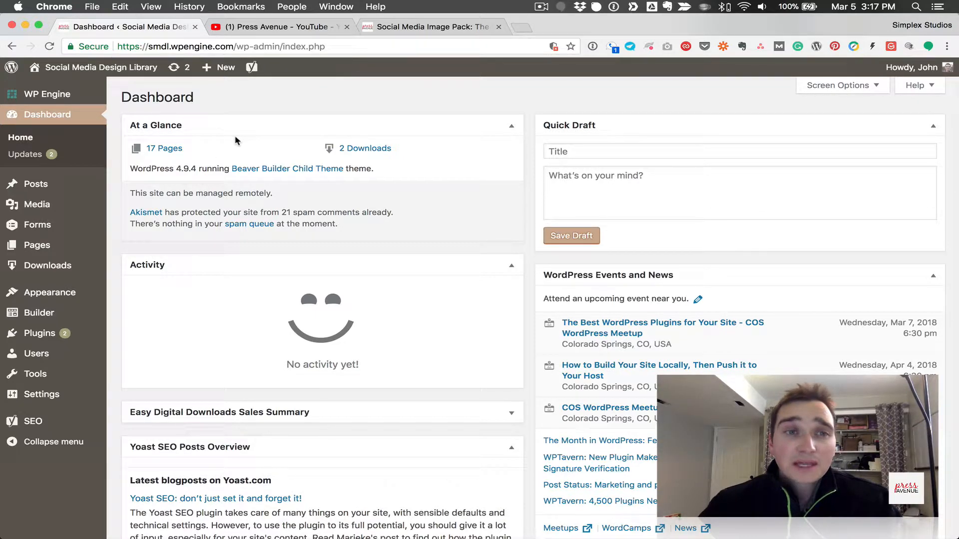
pyautogui.click(430, 27)
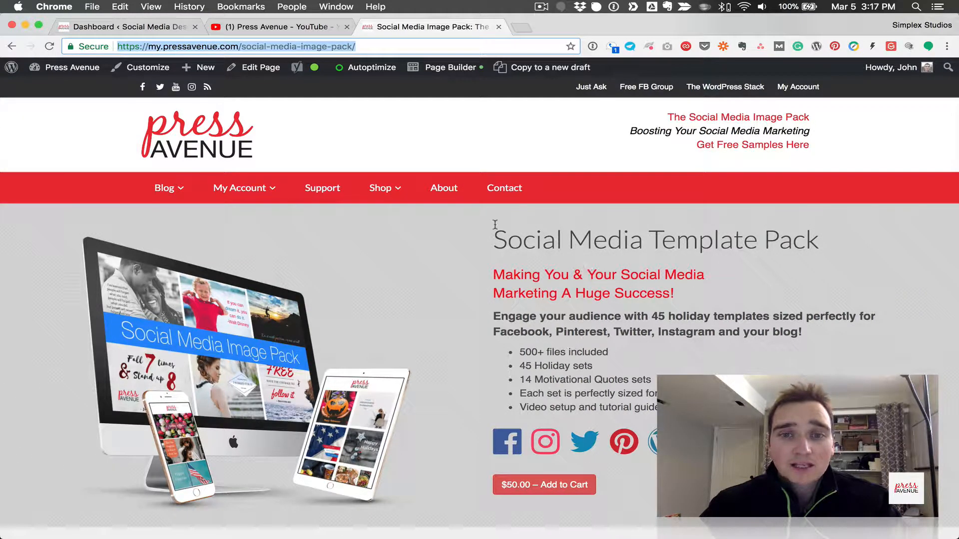
pyautogui.click(126, 27)
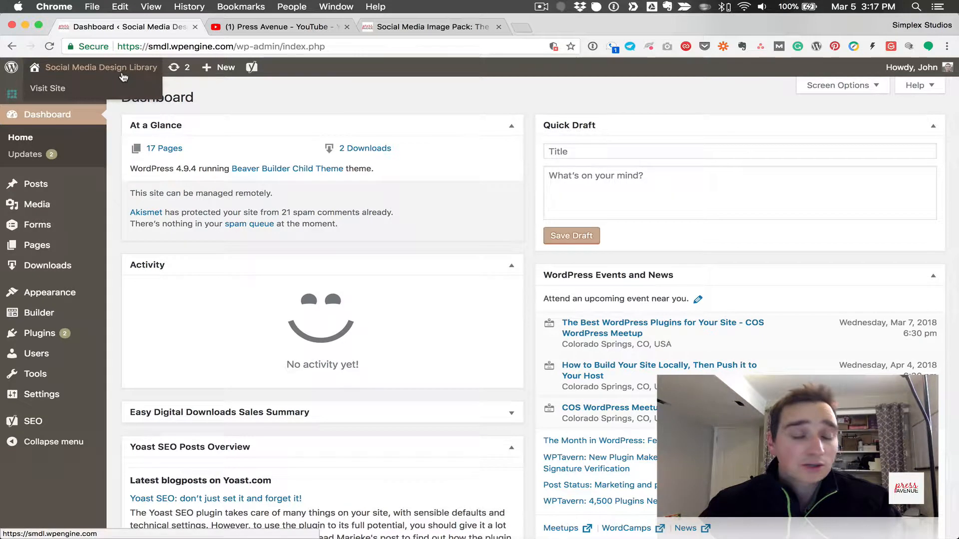
pyautogui.moveTo(39, 333)
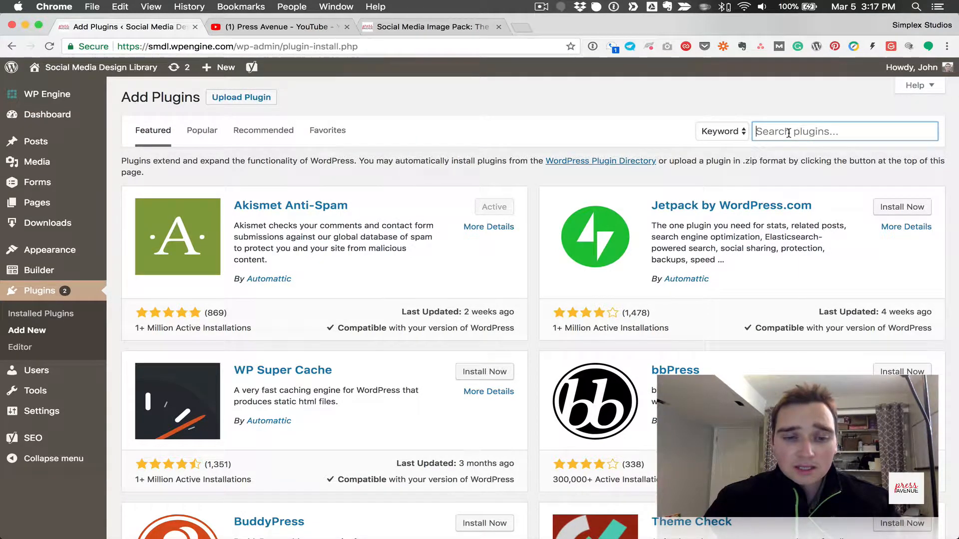
# Search the Add Plugins page for 'better search and replace'.
pyautogui.write('better search and replace')
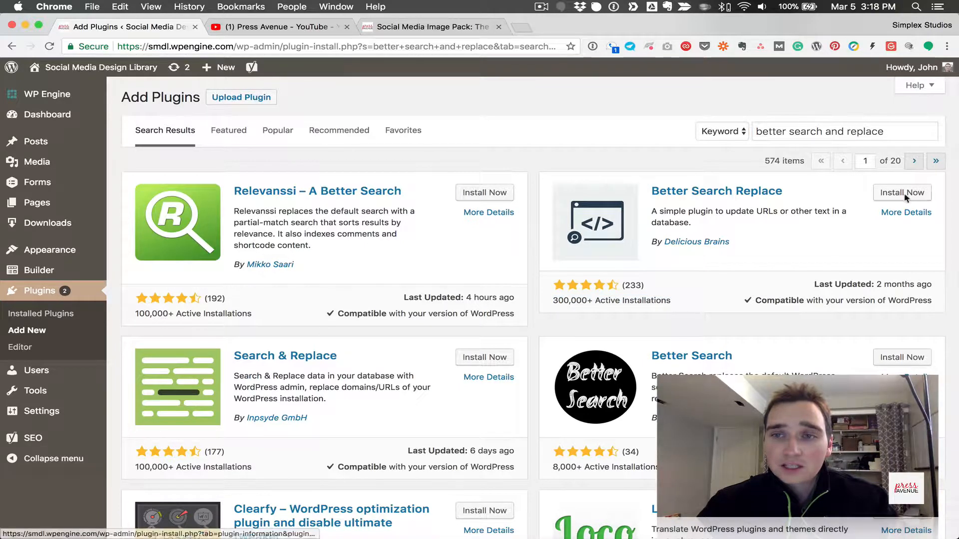
# Install Better Search Replace from the search results and activate it.
pyautogui.click(902, 192)
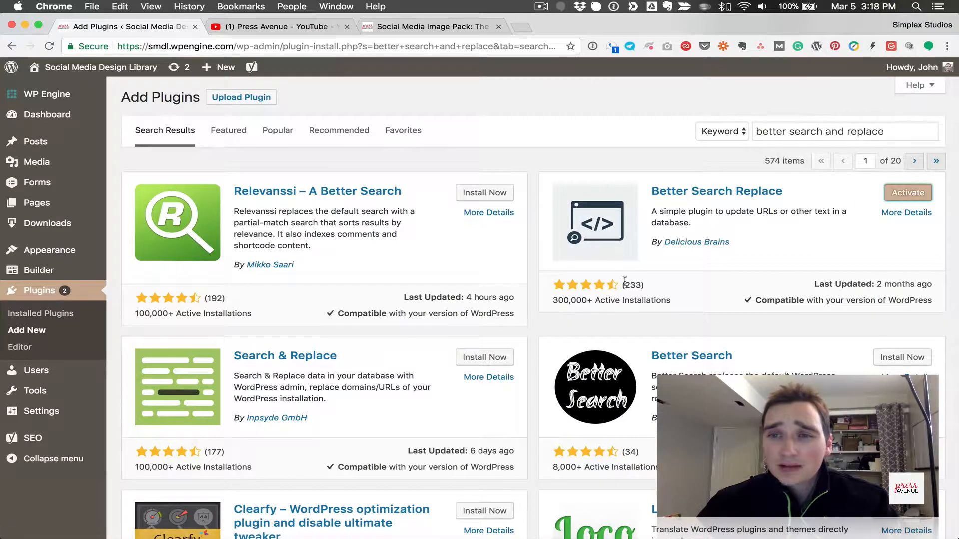
pyautogui.click(908, 192)
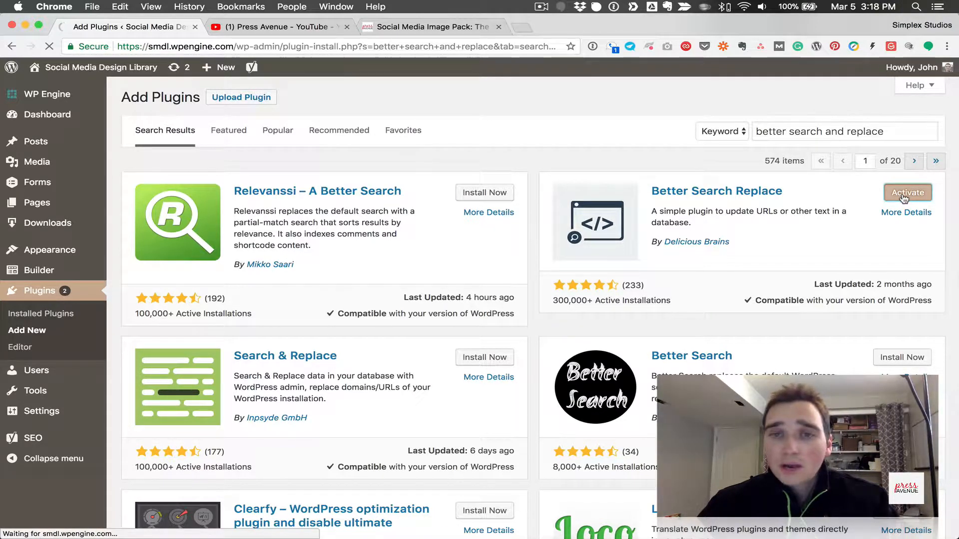
pyautogui.click(907, 192)
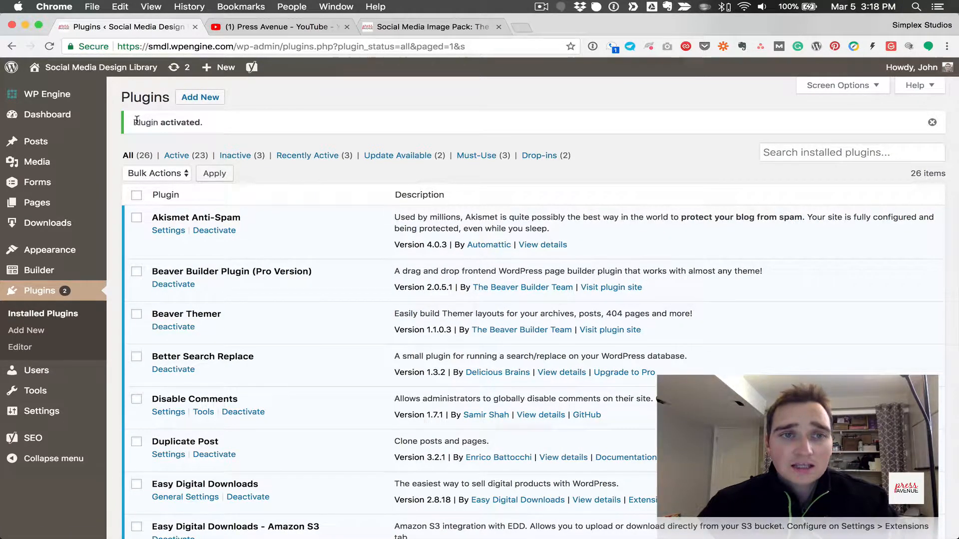
pyautogui.scroll(-3)
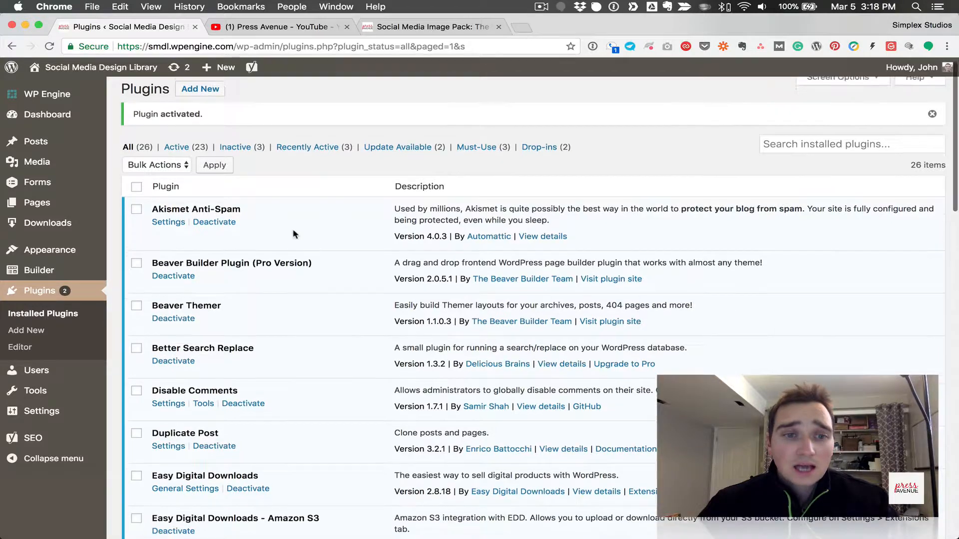
pyautogui.scroll(-3)
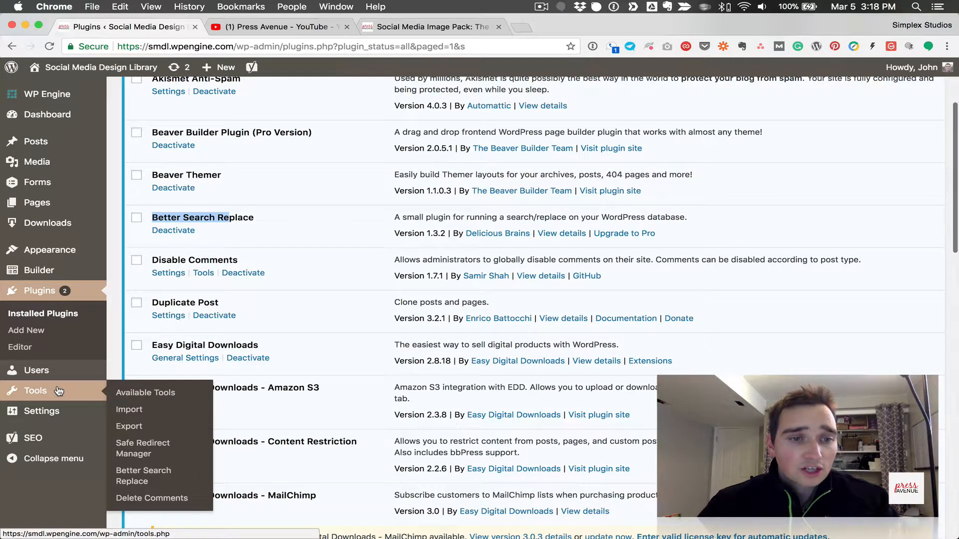
pyautogui.moveTo(143, 475)
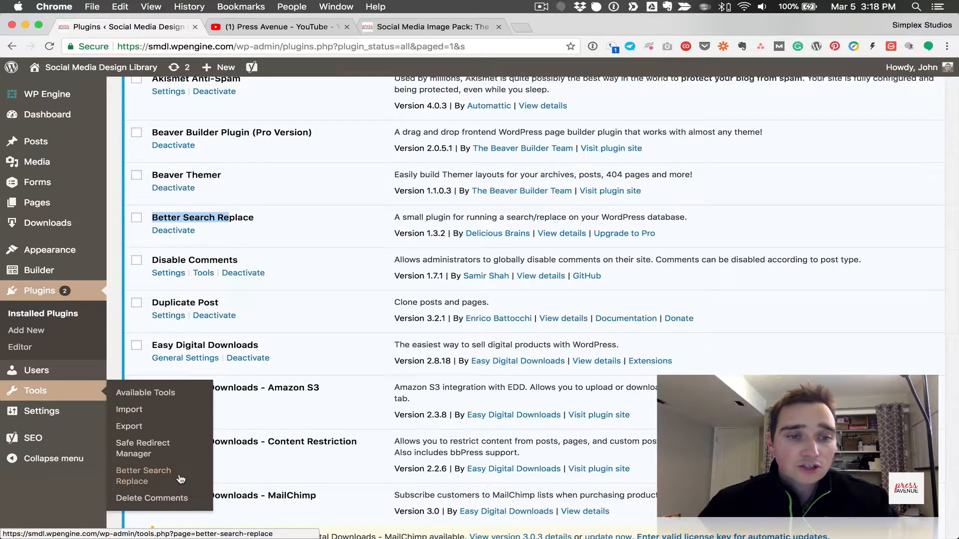
# In Tools > Better Search Replace, set search 'Press Avenue' and replace 'Social Media Design Library'.
pyautogui.click(143, 476)
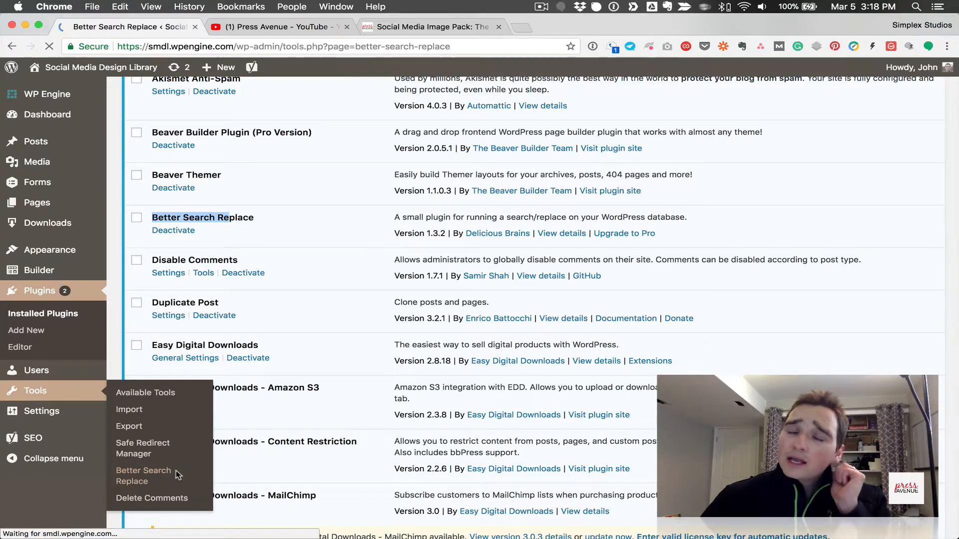
pyautogui.click(144, 476)
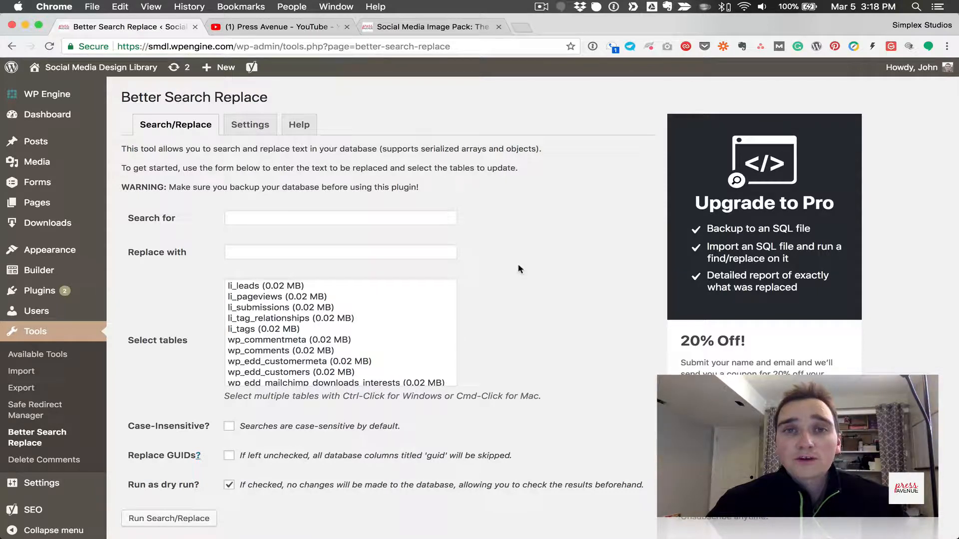
pyautogui.moveTo(428, 206)
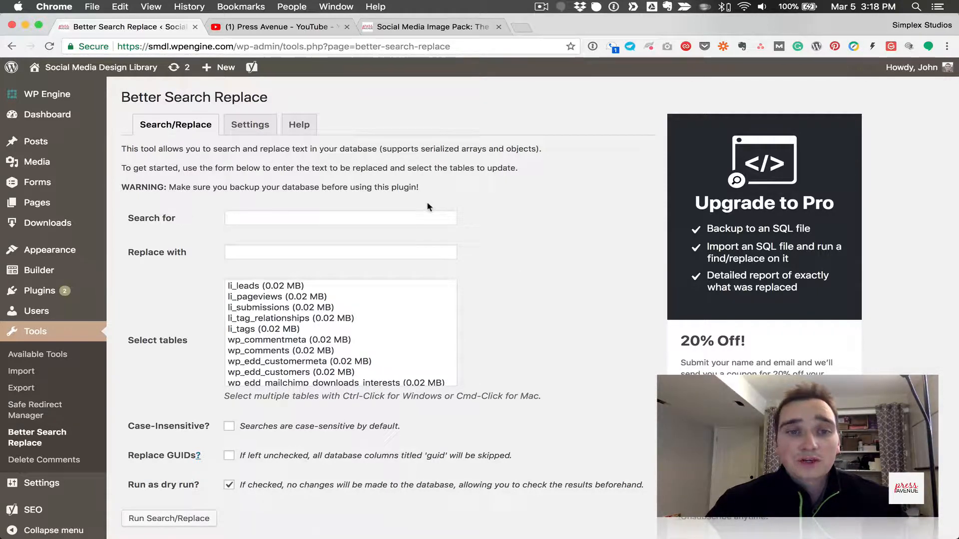
pyautogui.click(340, 218)
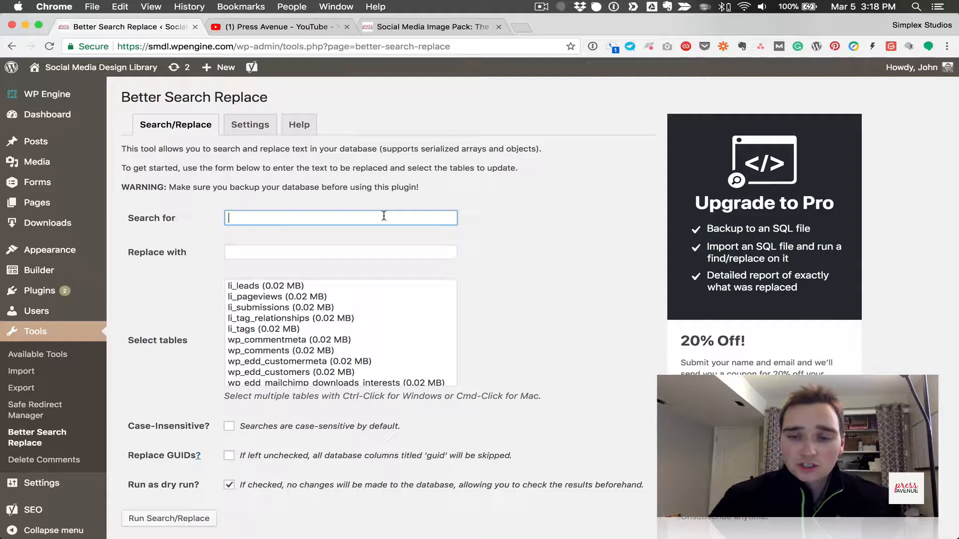
pyautogui.write('Press Av')
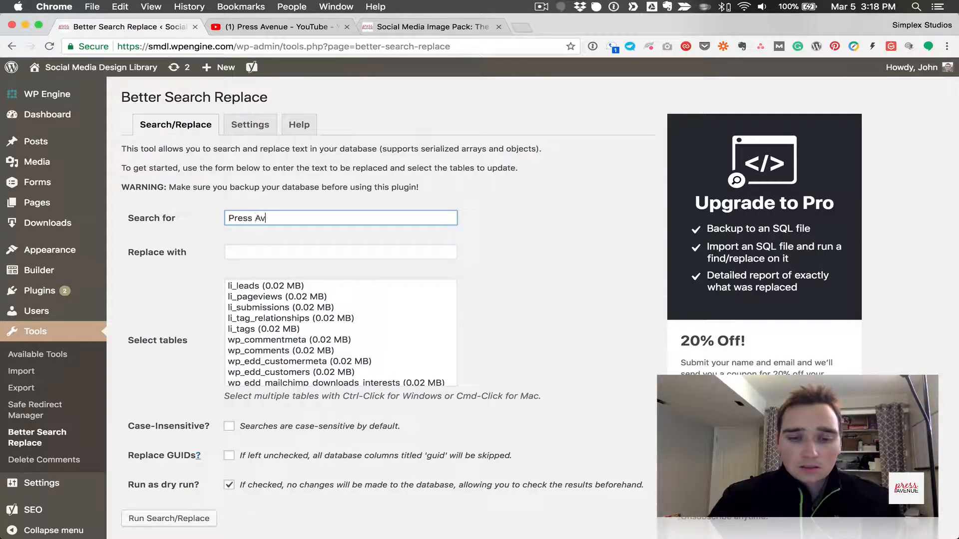
pyautogui.click(340, 252)
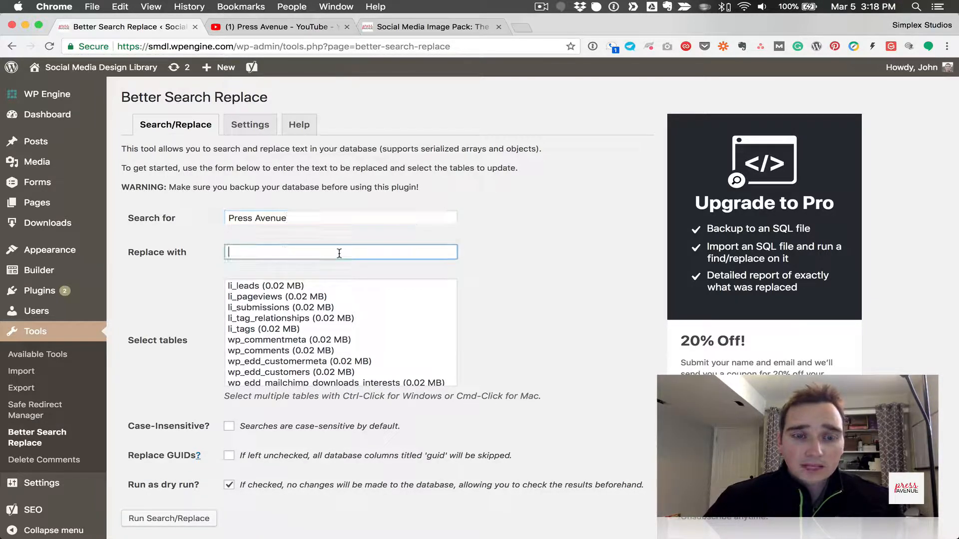
pyautogui.write('Social Media Design Library')
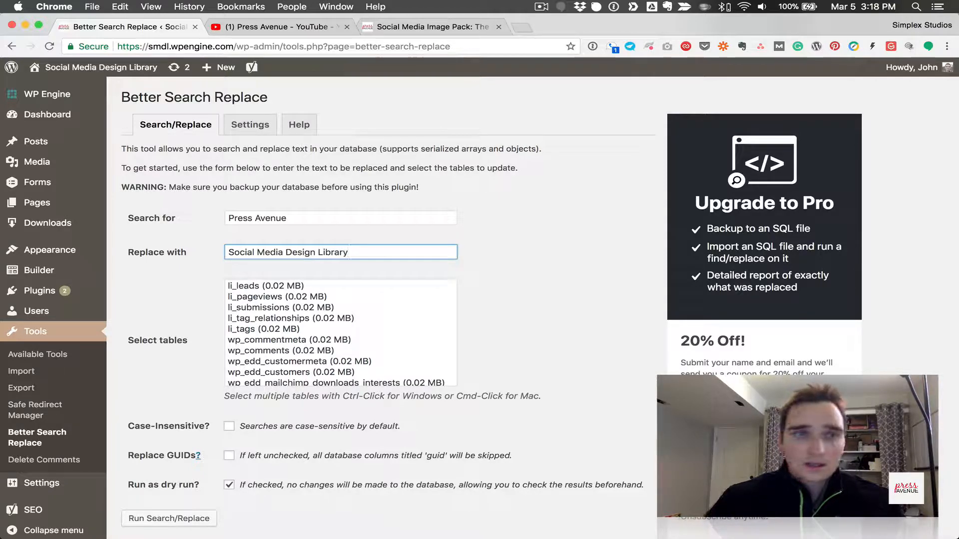
pyautogui.scroll(-3)
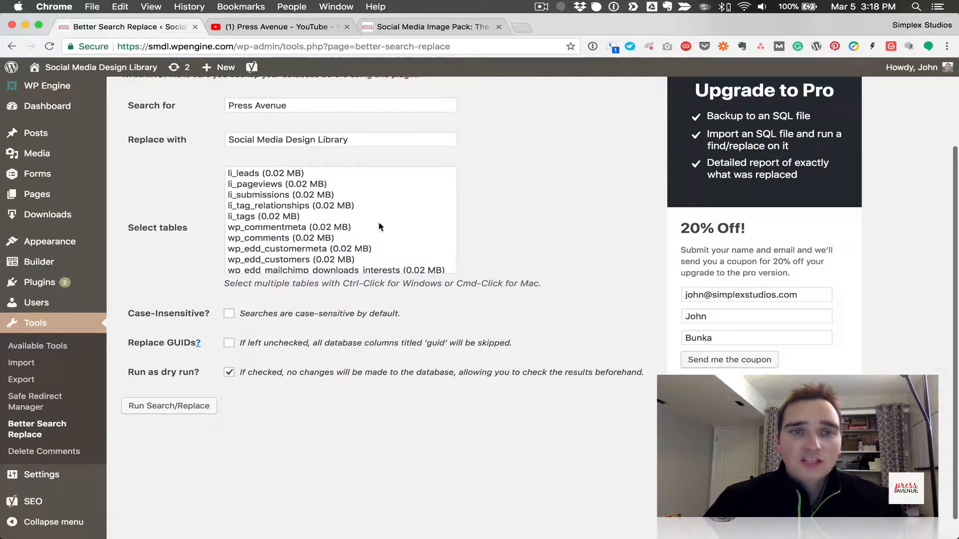
# Select all 55 tables and run the dry run, which finds 223 cells to update.
pyautogui.click(276, 183)
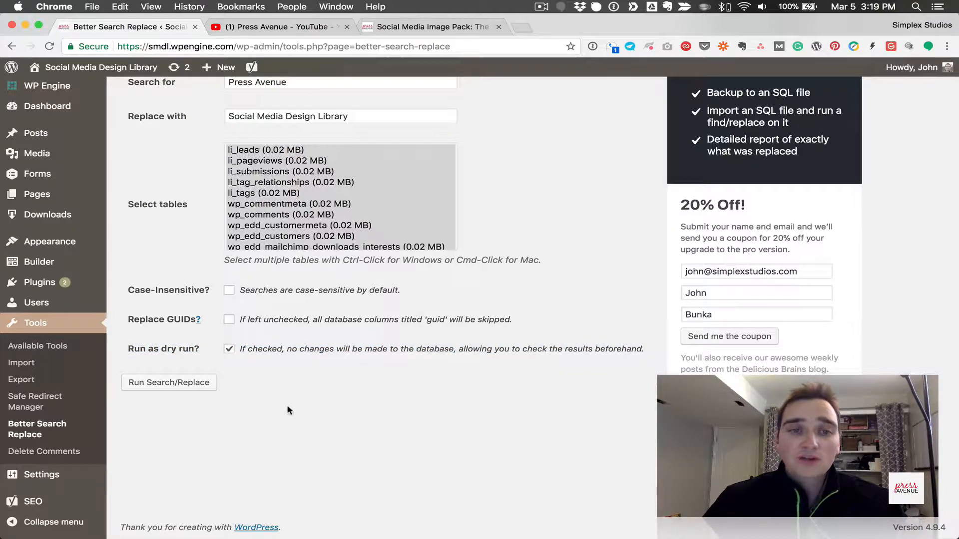
pyautogui.click(169, 382)
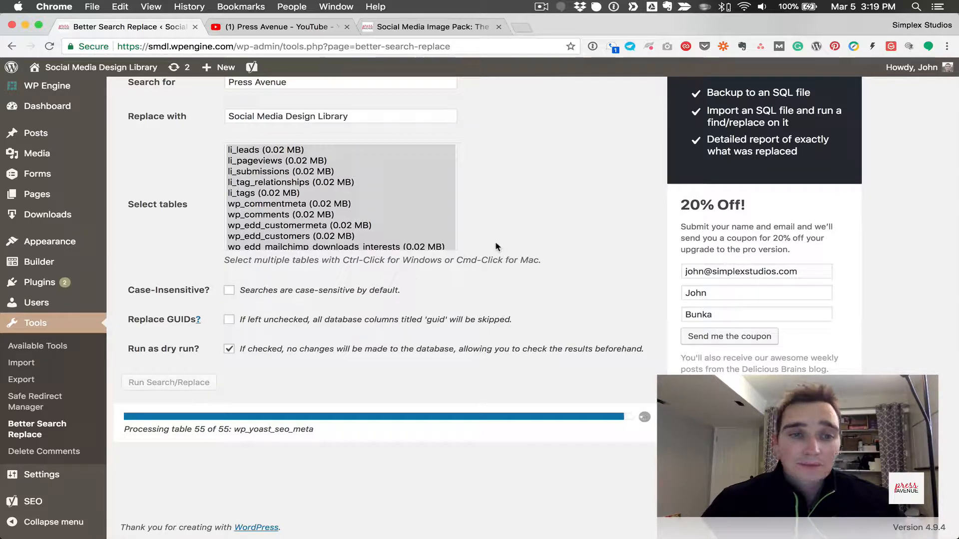
pyautogui.click(169, 382)
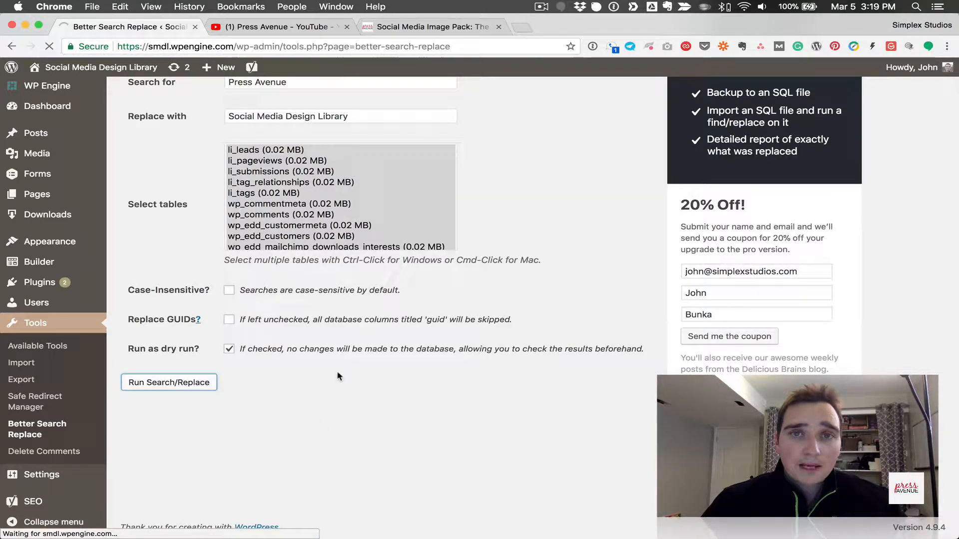
pyautogui.click(169, 382)
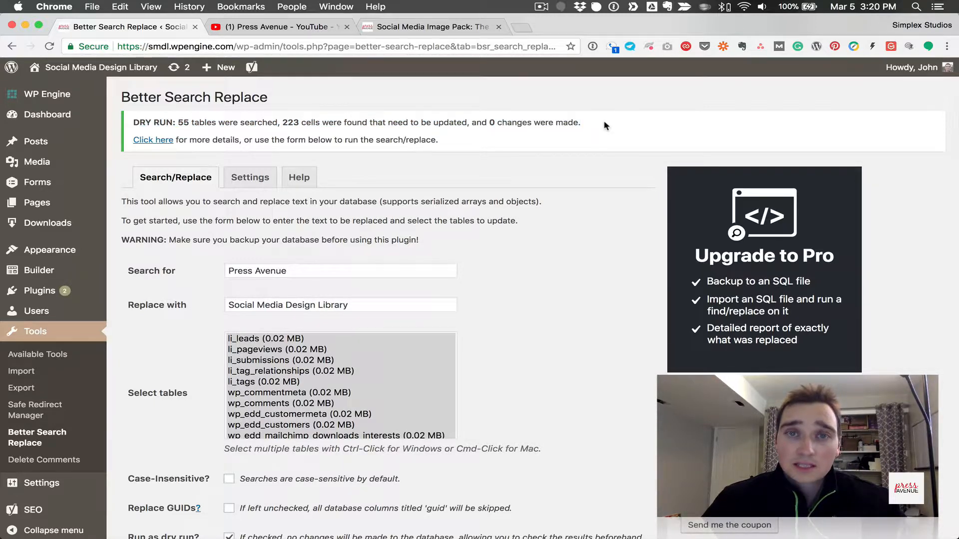
# Browse the per-table dry-run details (wp_postmeta 169, wp_posts 42), then close them.
pyautogui.click(153, 139)
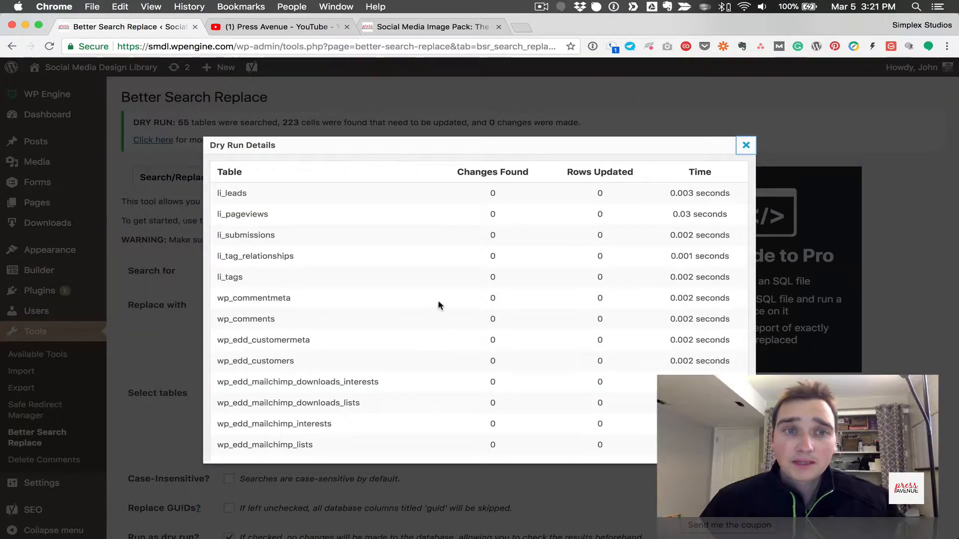
pyautogui.scroll(-3)
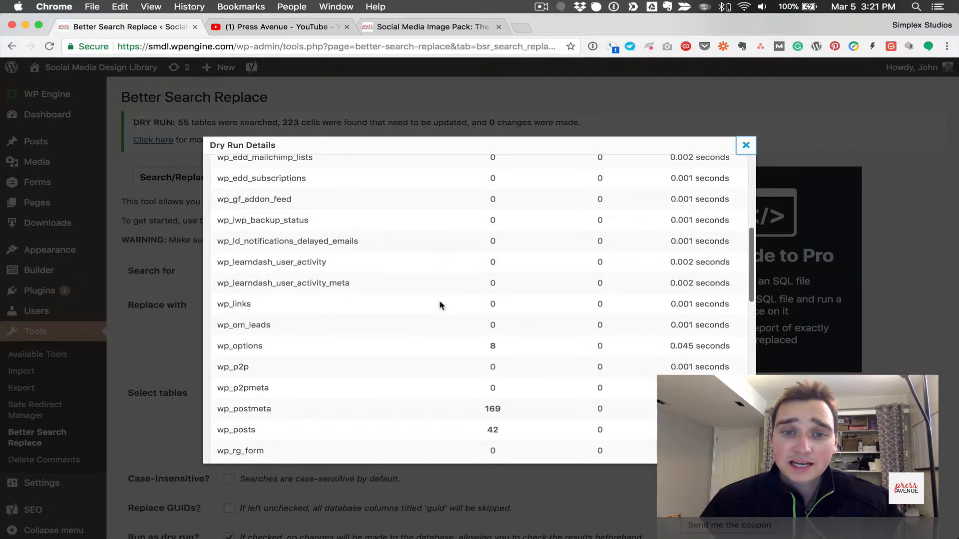
pyautogui.scroll(-3)
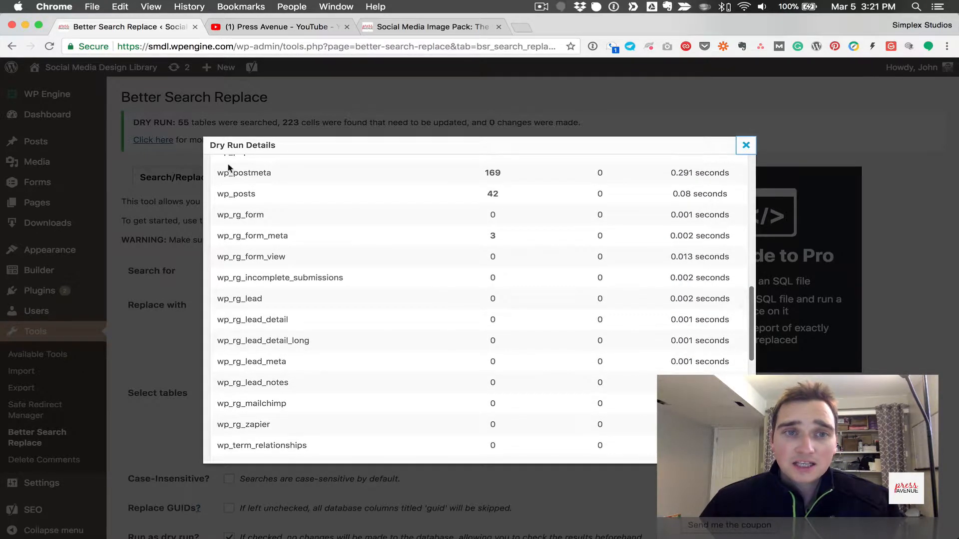
pyautogui.doubleClick(244, 194)
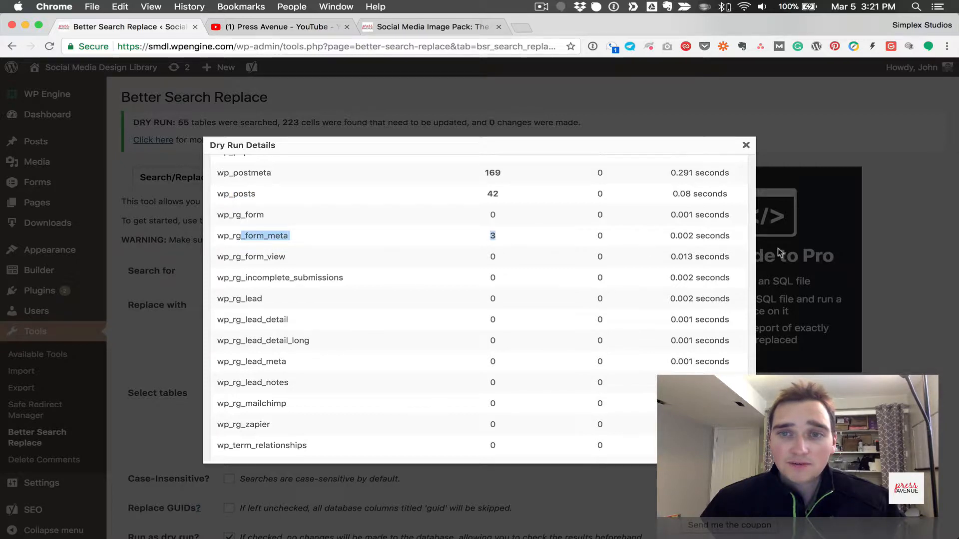
pyautogui.scroll(-3)
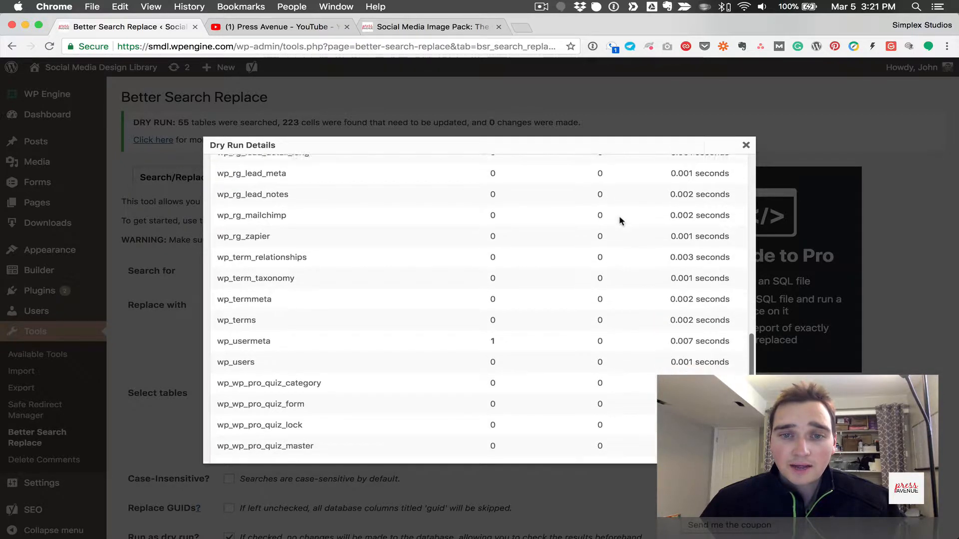
pyautogui.scroll(-3)
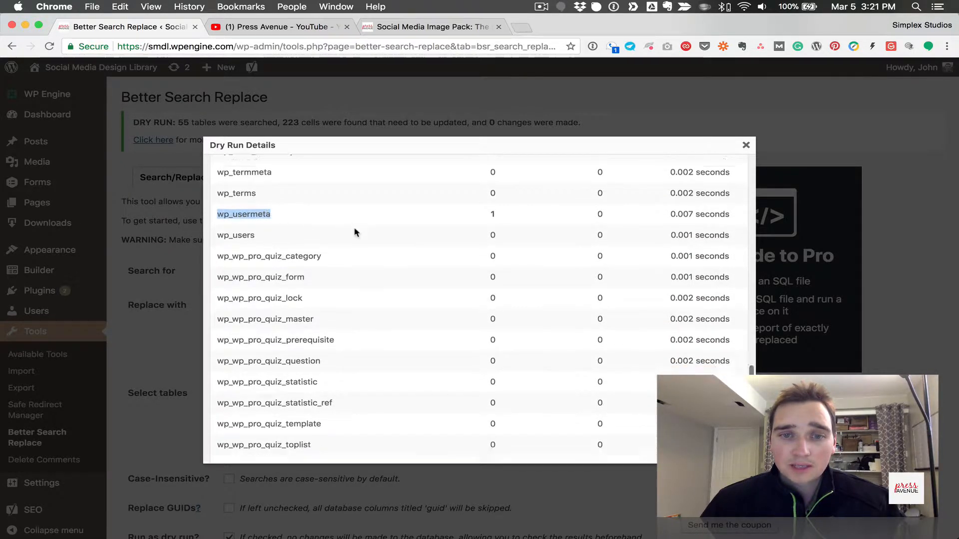
pyautogui.scroll(-3)
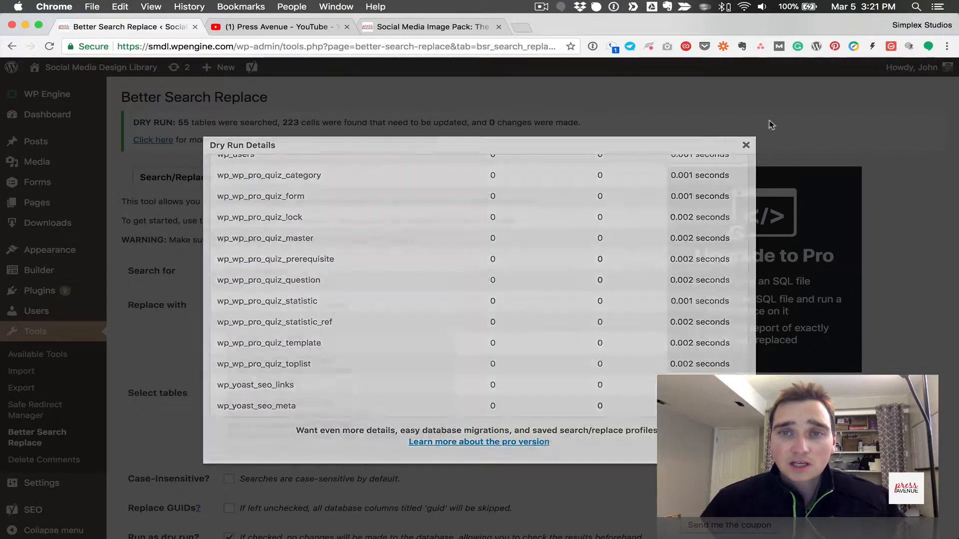
pyautogui.click(745, 144)
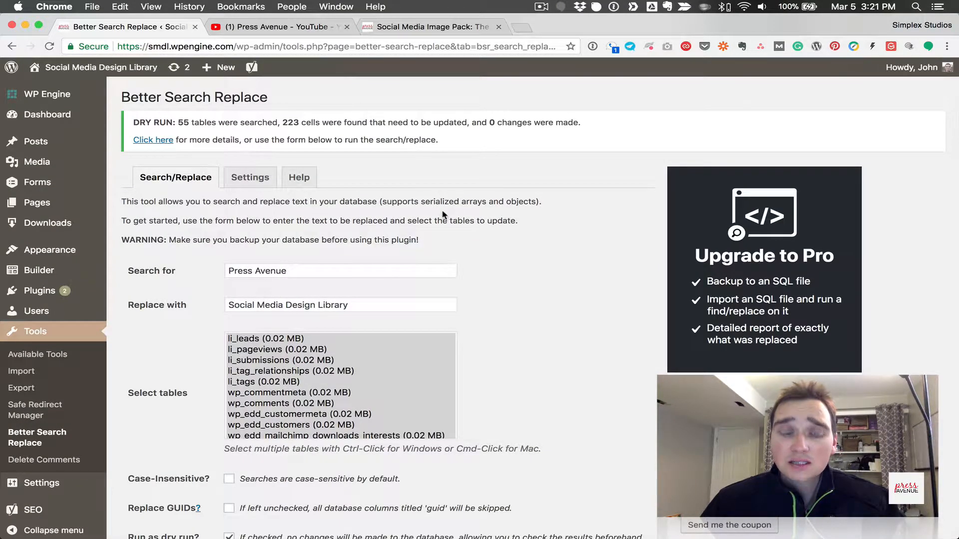
# Disable Run as dry run and select every table except wp_users.
pyautogui.scroll(-3)
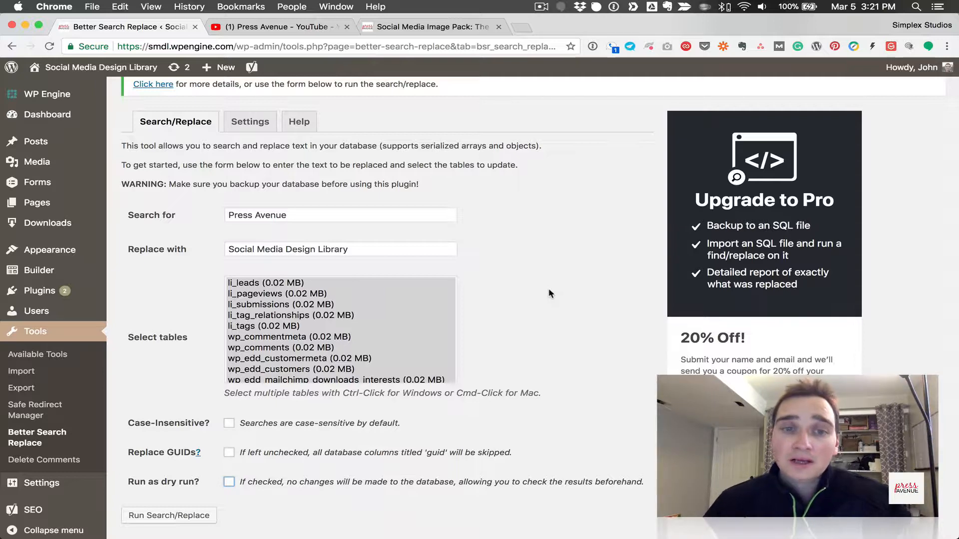
pyautogui.scroll(-3)
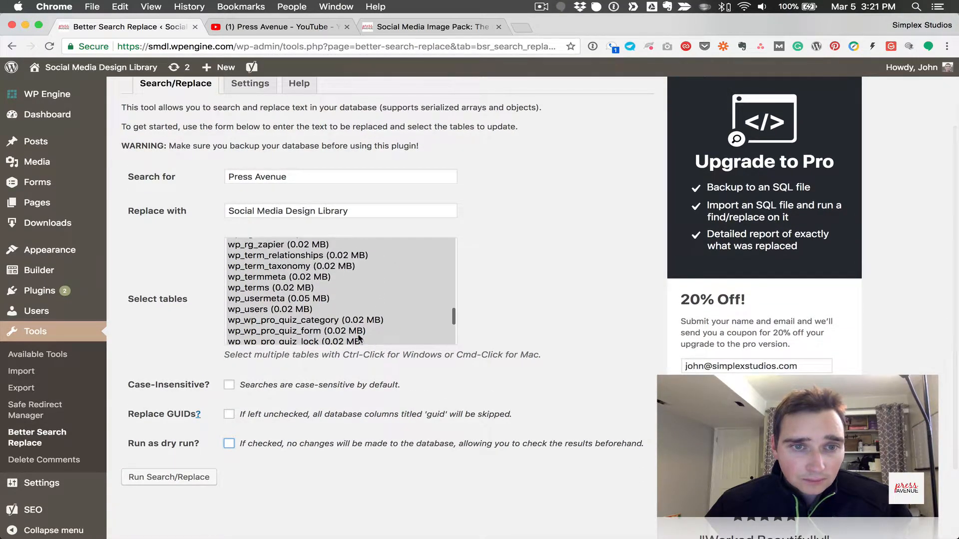
pyautogui.click(270, 309)
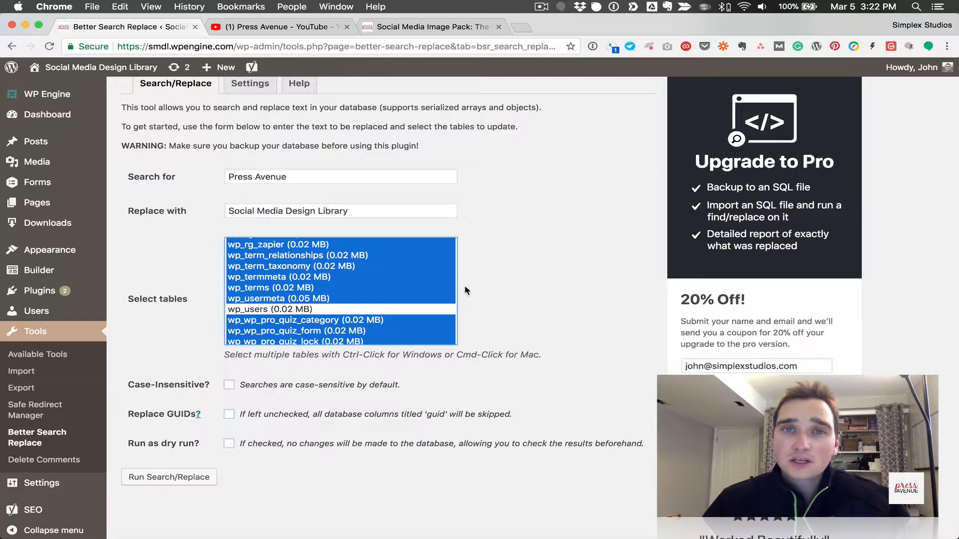
pyautogui.moveTo(520, 299)
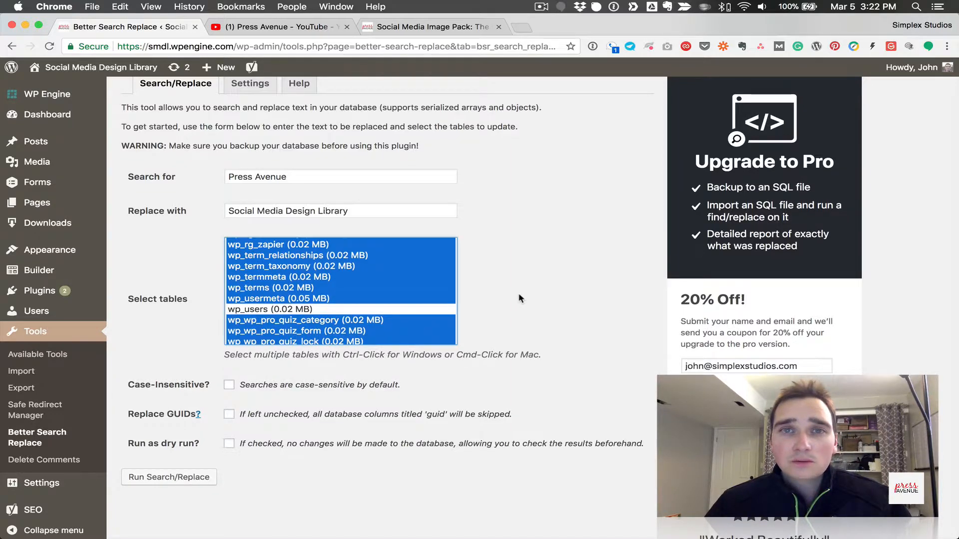
pyautogui.scroll(-3)
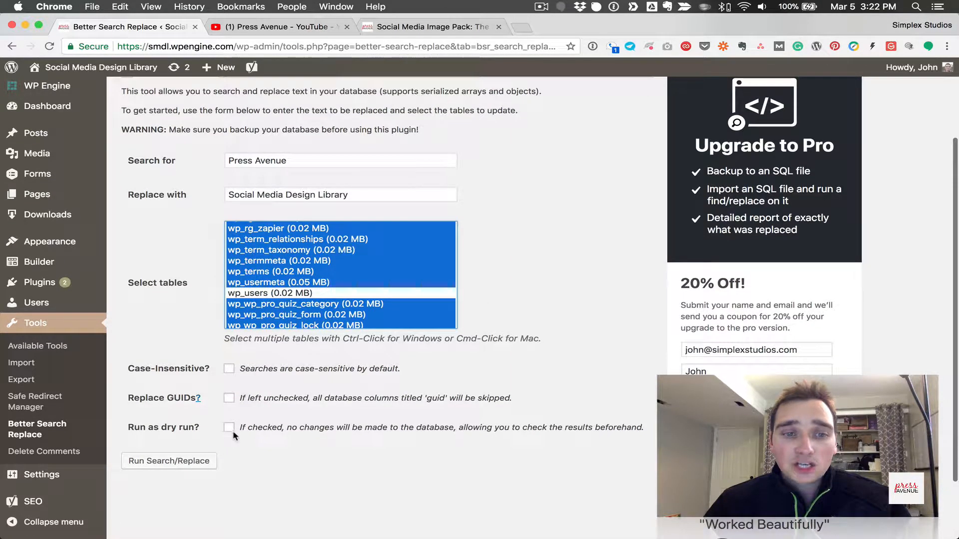
# Run the live replacement, changing 223 cells across 54 tables.
pyautogui.click(169, 460)
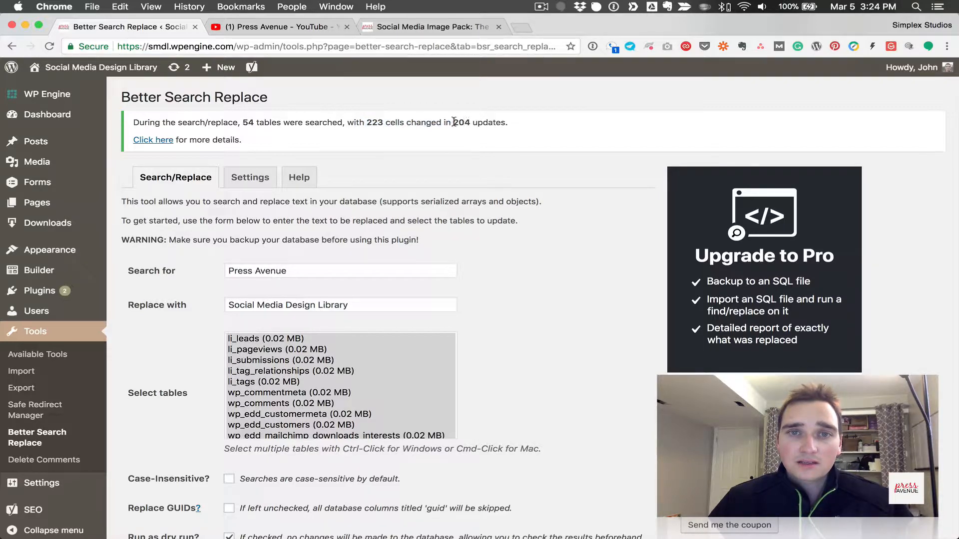
pyautogui.moveTo(452, 121); pyautogui.dragTo(495, 122)
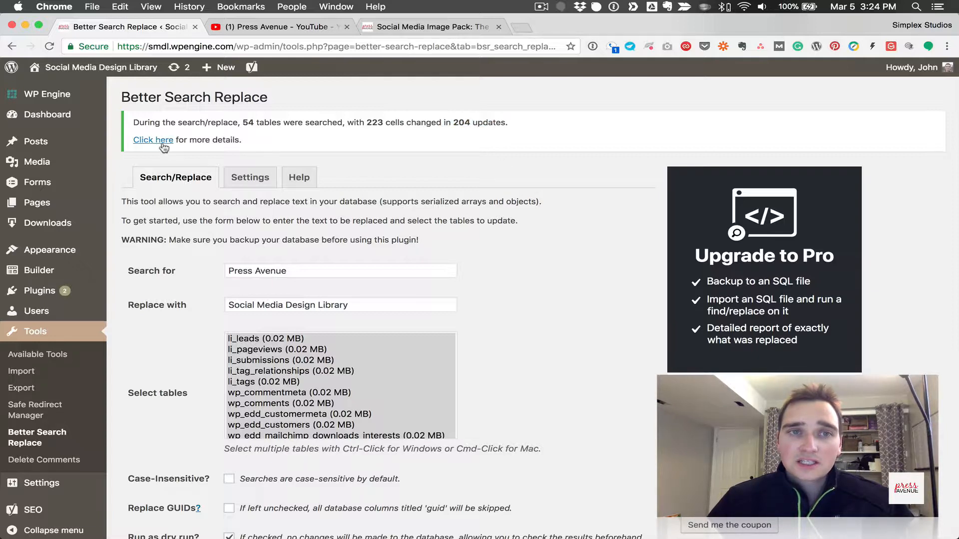
pyautogui.moveTo(492, 185)
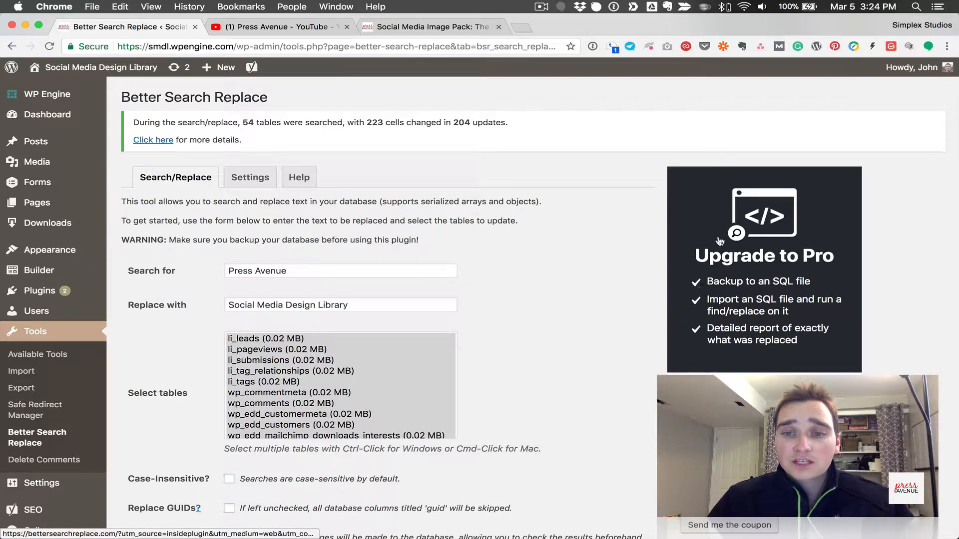
pyautogui.scroll(-3)
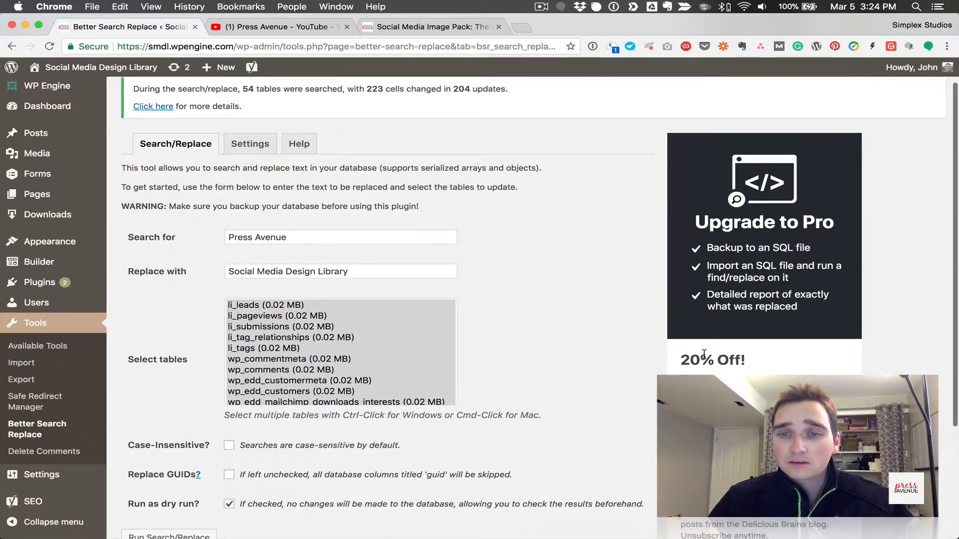
pyautogui.scroll(-3)
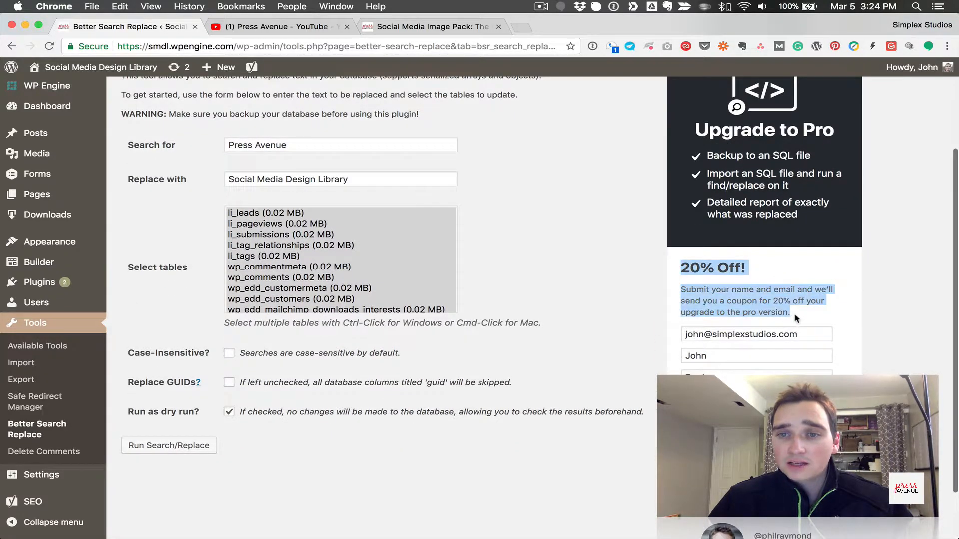
pyautogui.click(168, 445)
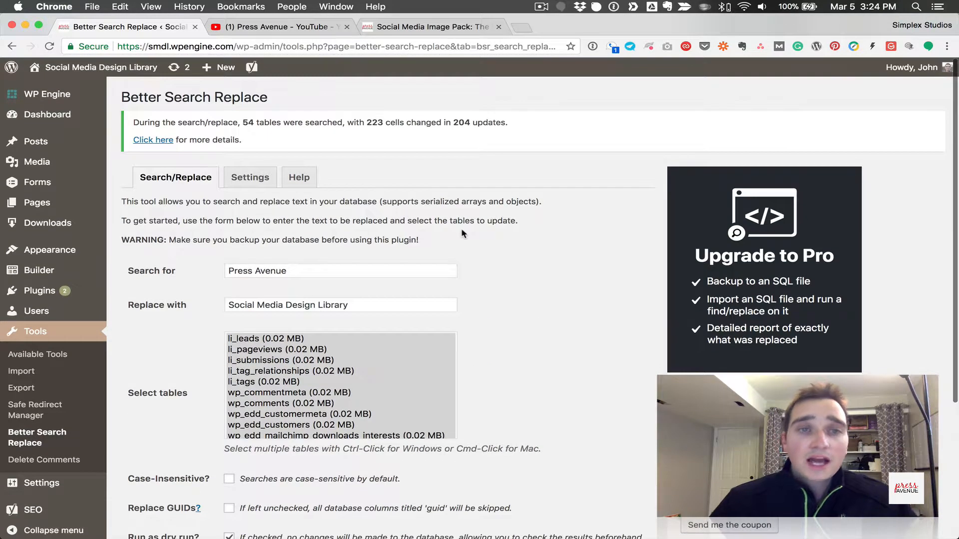